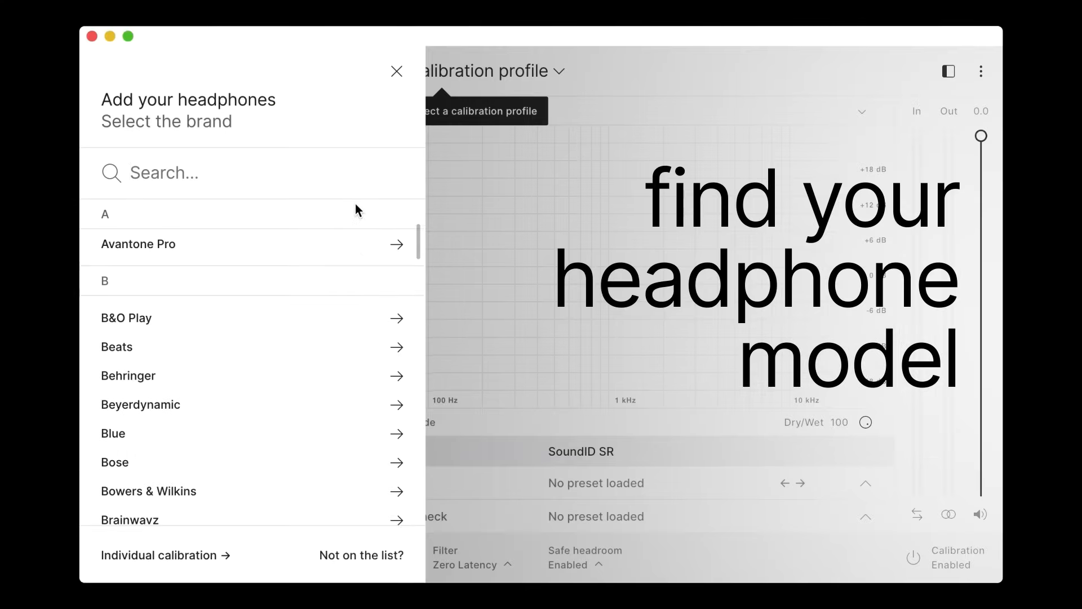
# Choose Beyerdynamic DT 770 Pro 250 Ohm in wired mode as the headphones and continue.
pyautogui.click(140, 404)
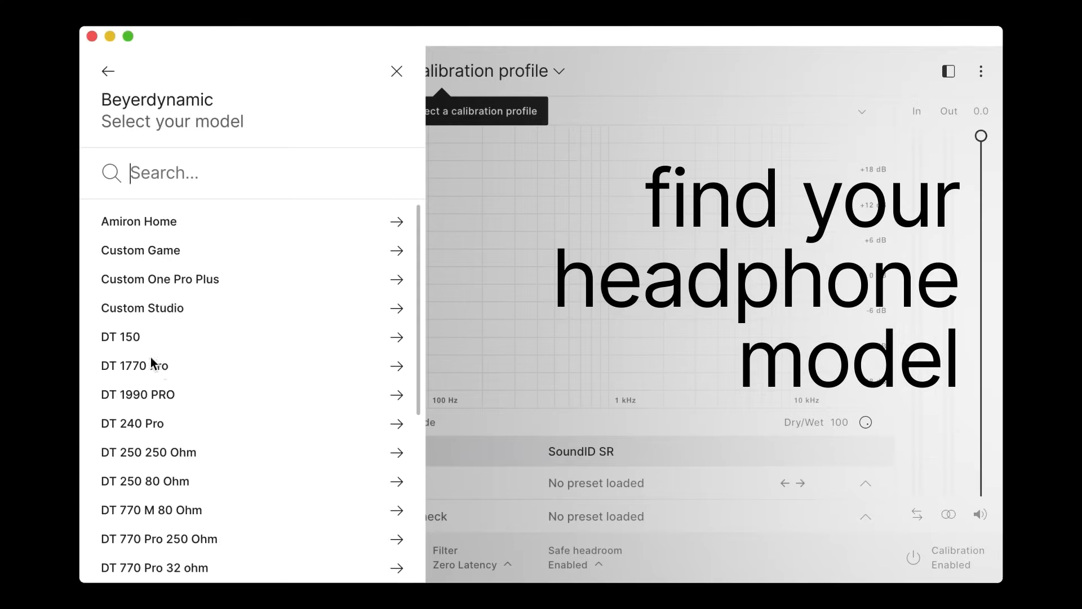
pyautogui.click(160, 538)
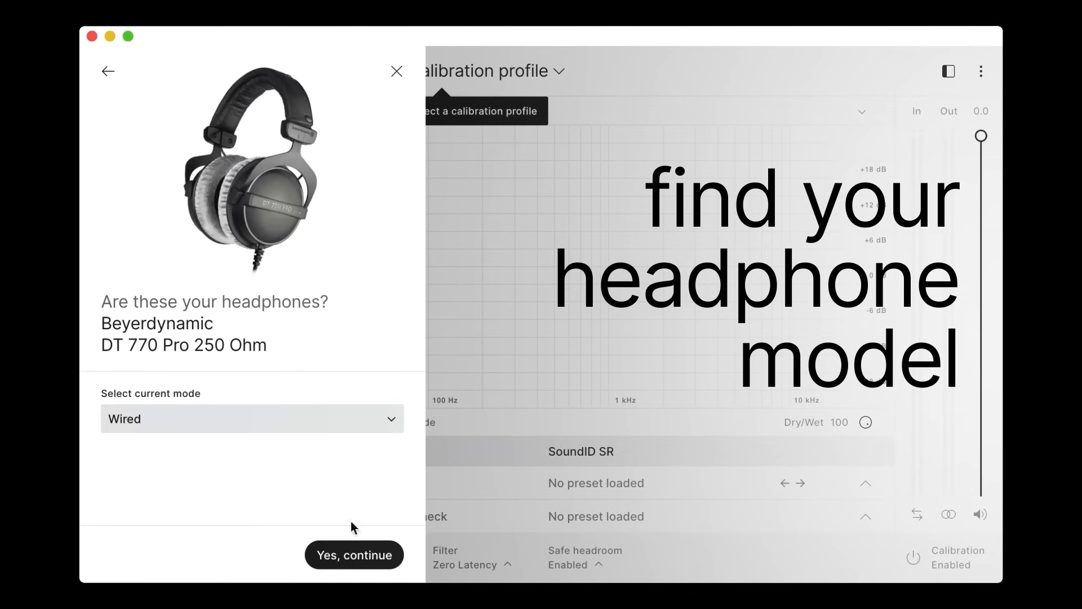
pyautogui.click(354, 555)
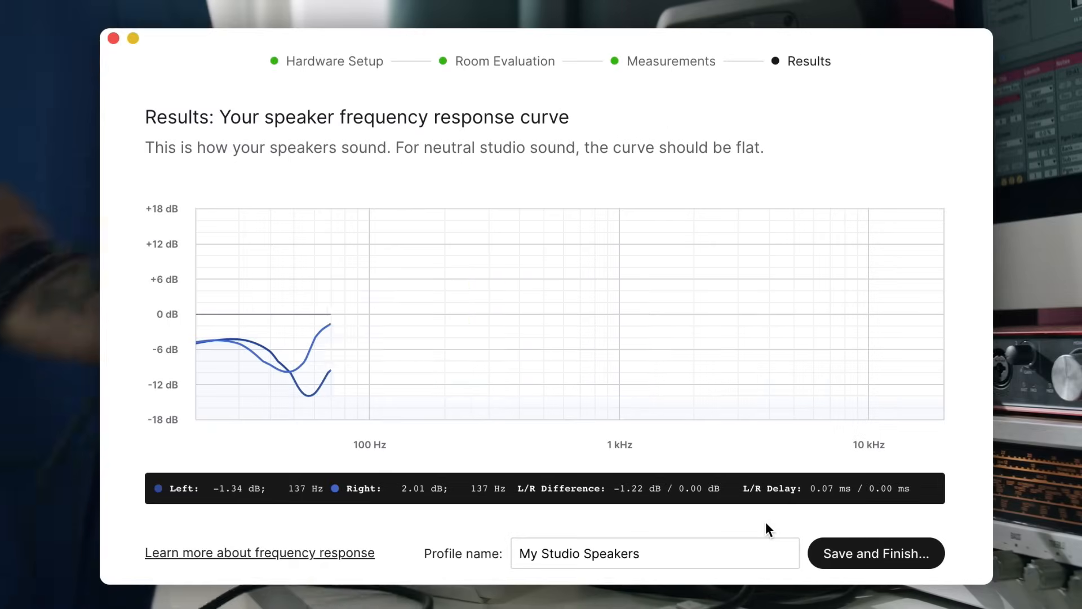
# Save the measured speaker response as the 'My Studio Speakers' profile and finish.
pyautogui.click(876, 554)
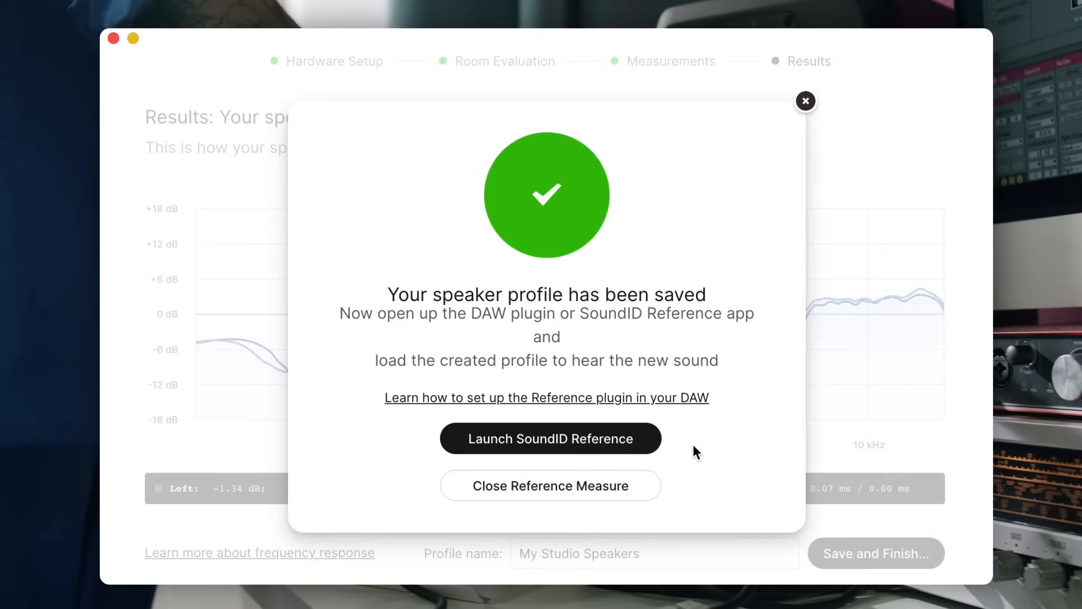
# Launch SoundID Reference and load the My Studio Speakers calibration profile from the preset list.
pyautogui.click(551, 439)
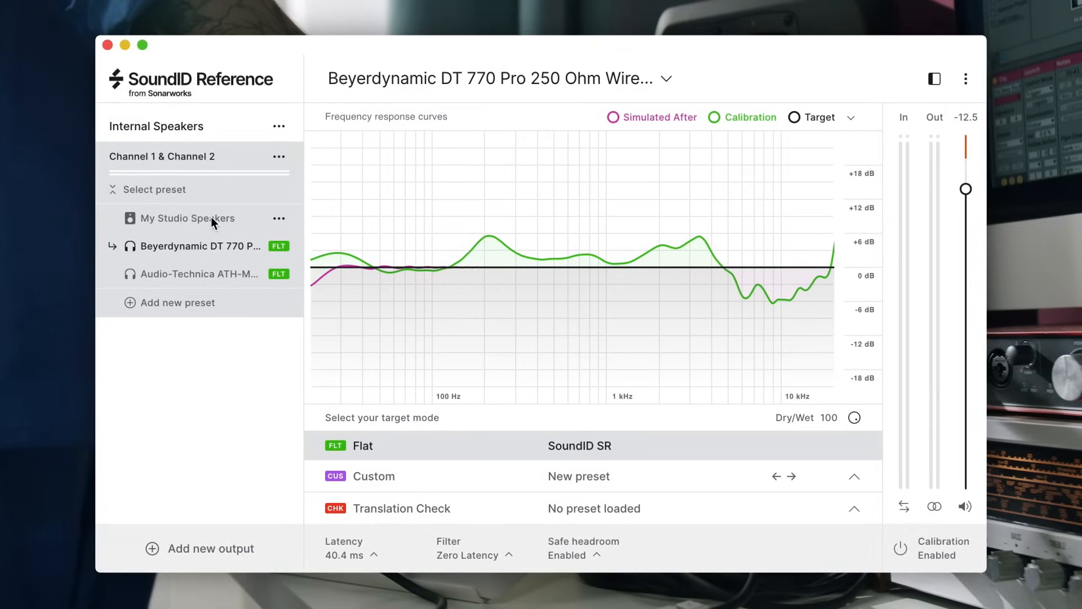
pyautogui.click(187, 219)
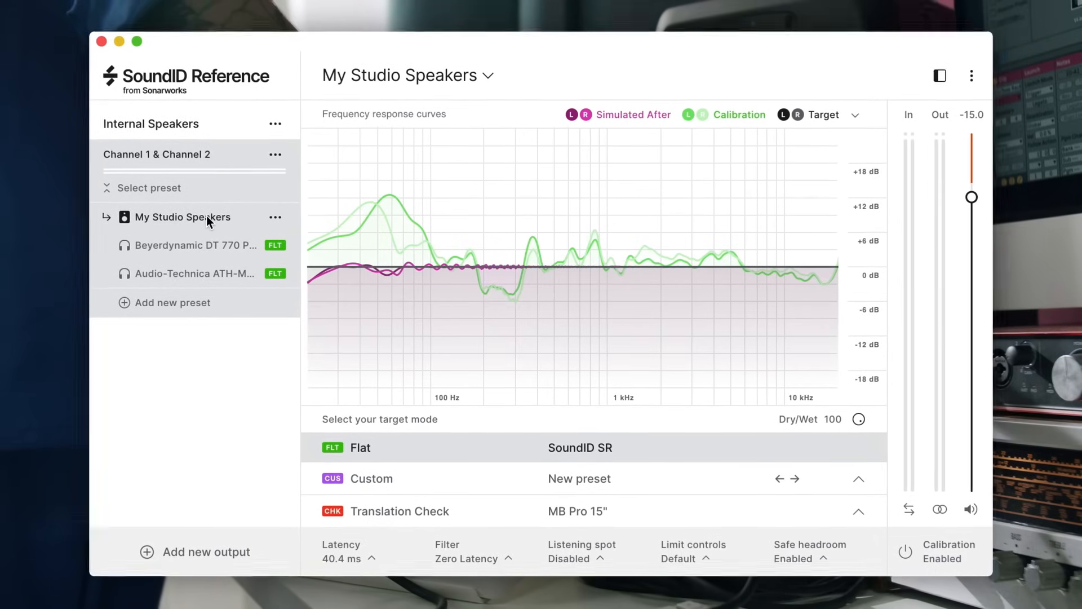
pyautogui.click(196, 245)
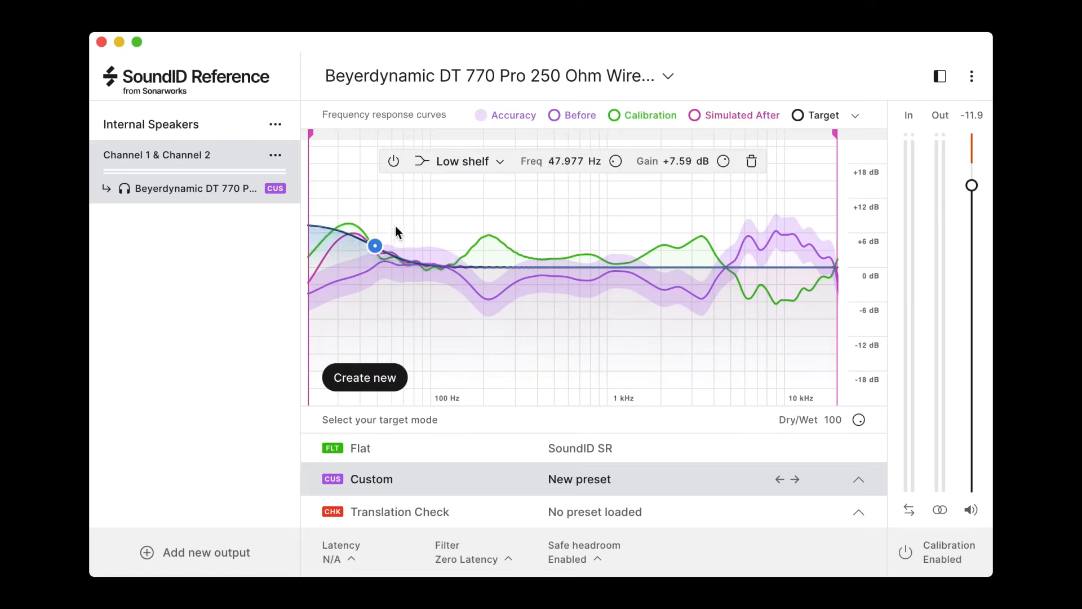
# Expand Translation Check on the Beyerdynamic profile to list its simulation categories.
pyautogui.click(777, 280)
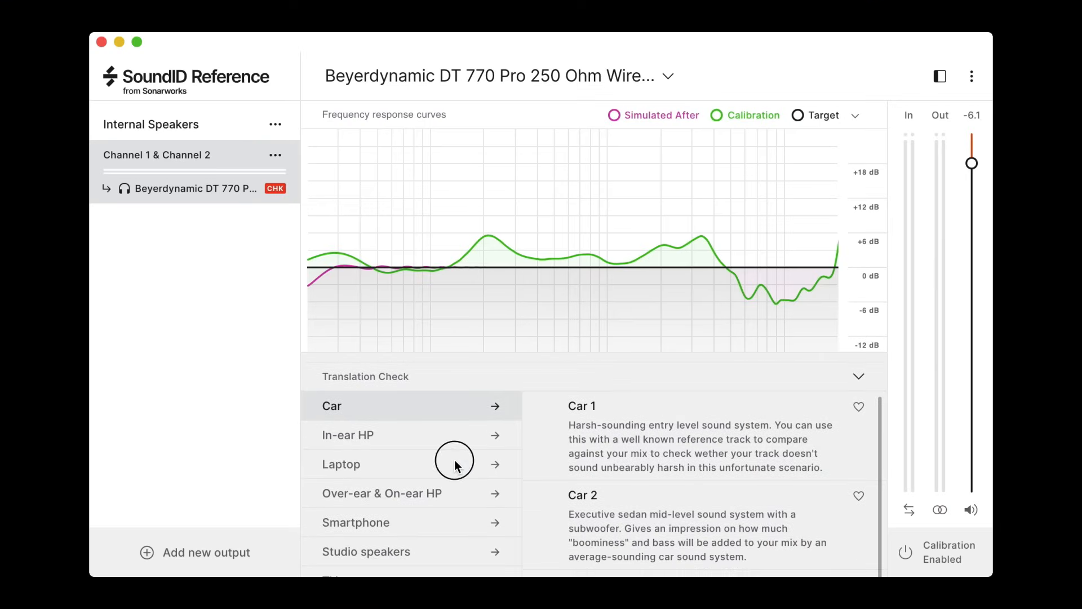
# Browse Laptop and Car simulations, then set Translation Check to Smartphone Average.
pyautogui.click(340, 465)
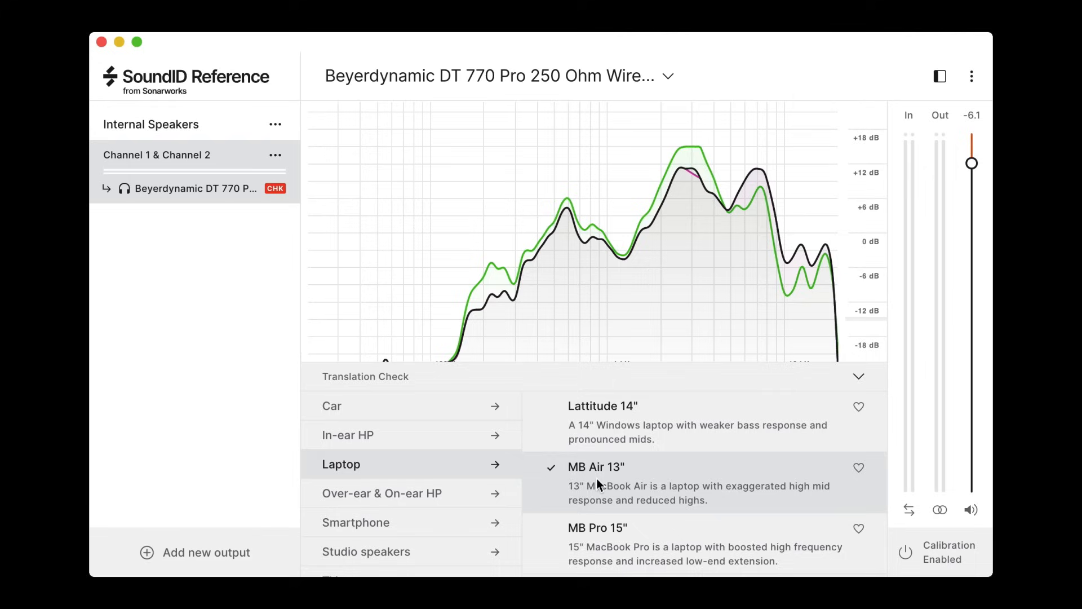
pyautogui.click(332, 405)
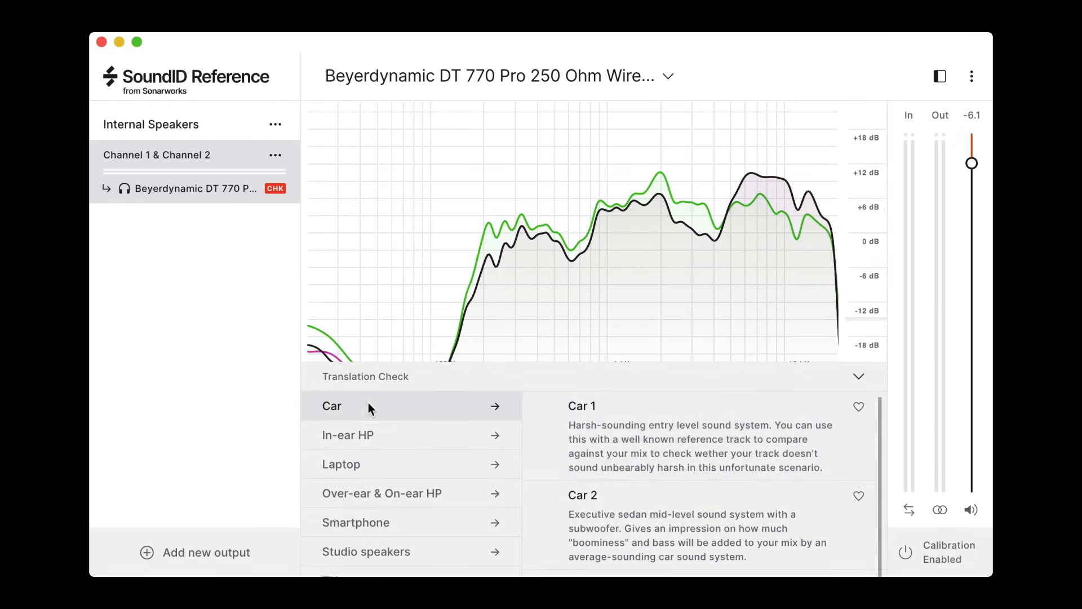
pyautogui.click(356, 522)
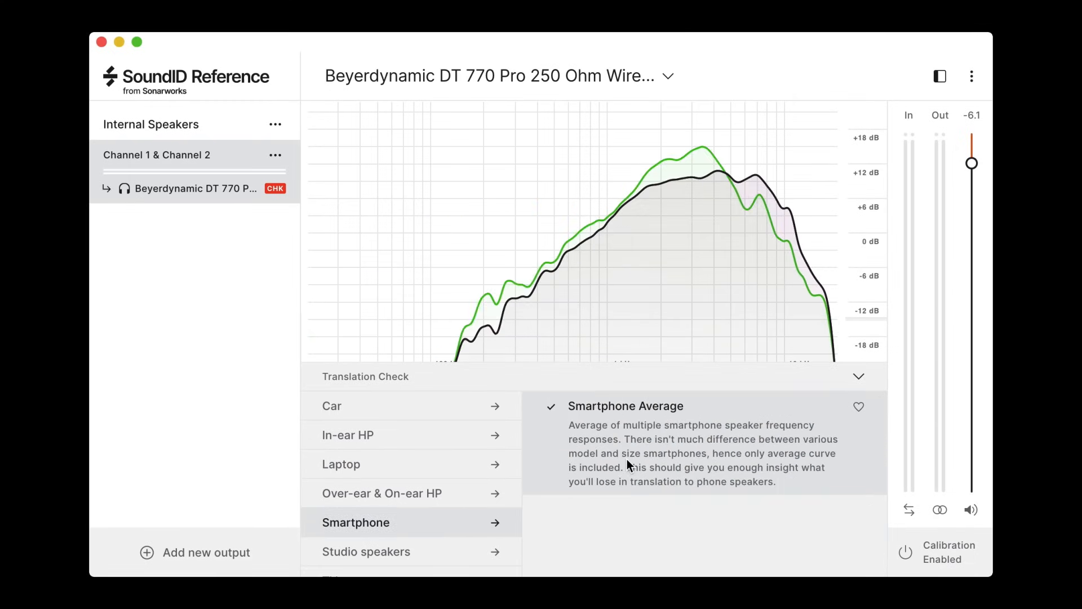